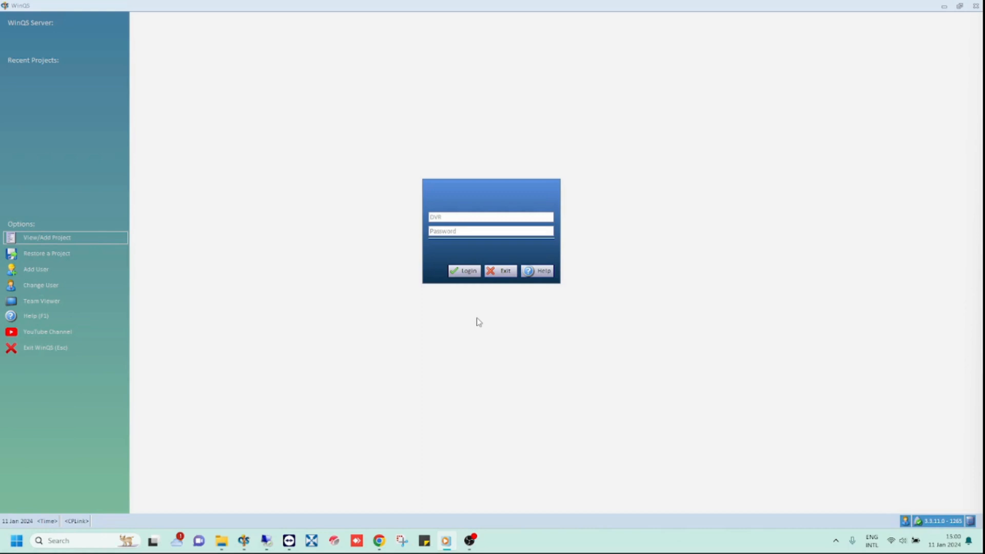
Step: Log into WinQS, dismiss the excluded-locations warning and decline the Global Projects Backup prompt
left_click(464, 270)
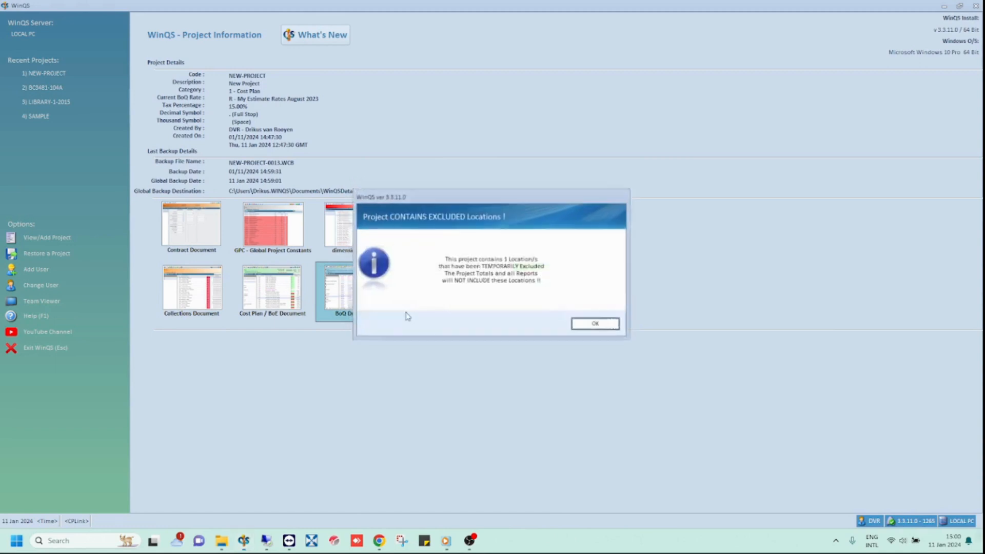
left_click(594, 323)
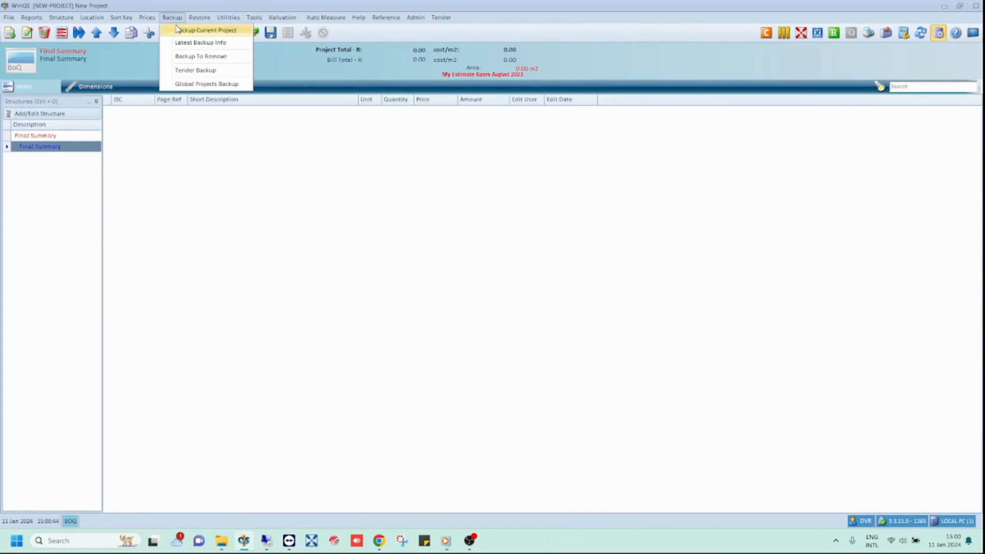
left_click(206, 83)
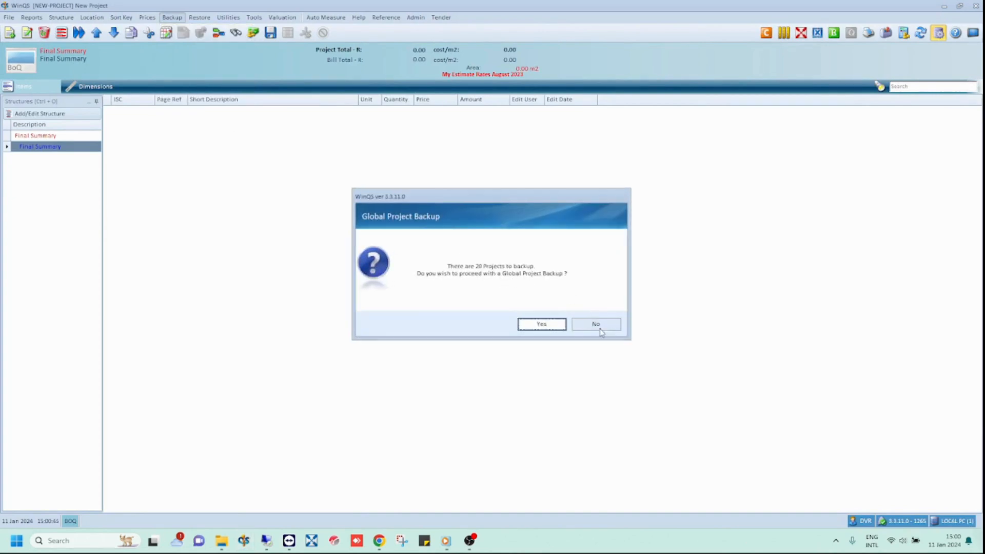
left_click(594, 323)
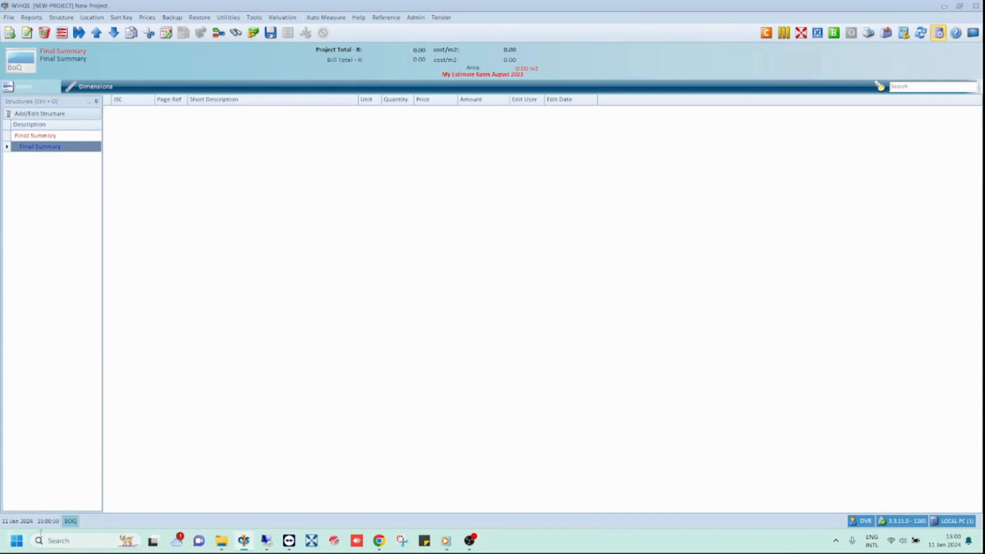
mouse_move(467, 244)
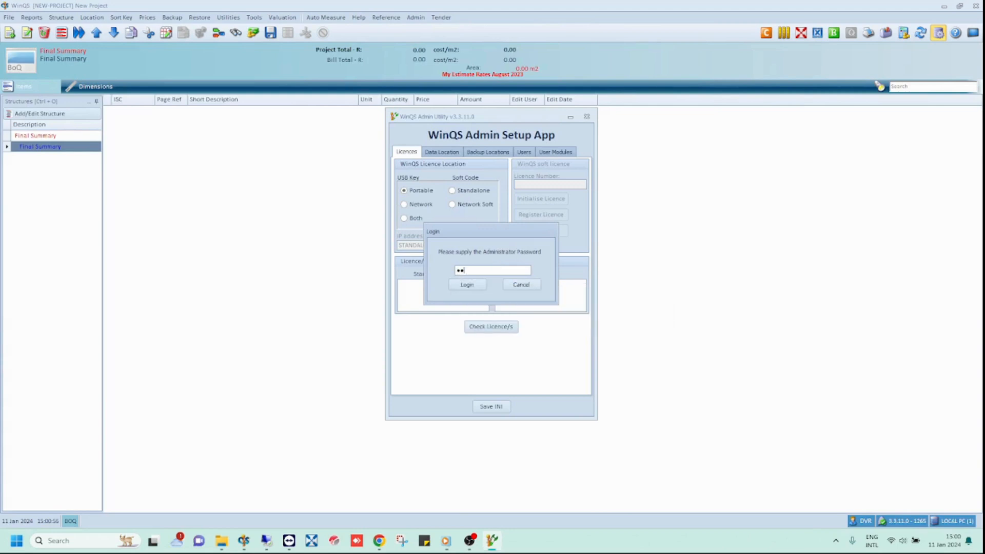
Step: Log into the Admin Setup App and run a Global Backup of all 20 projects
left_click(466, 285)
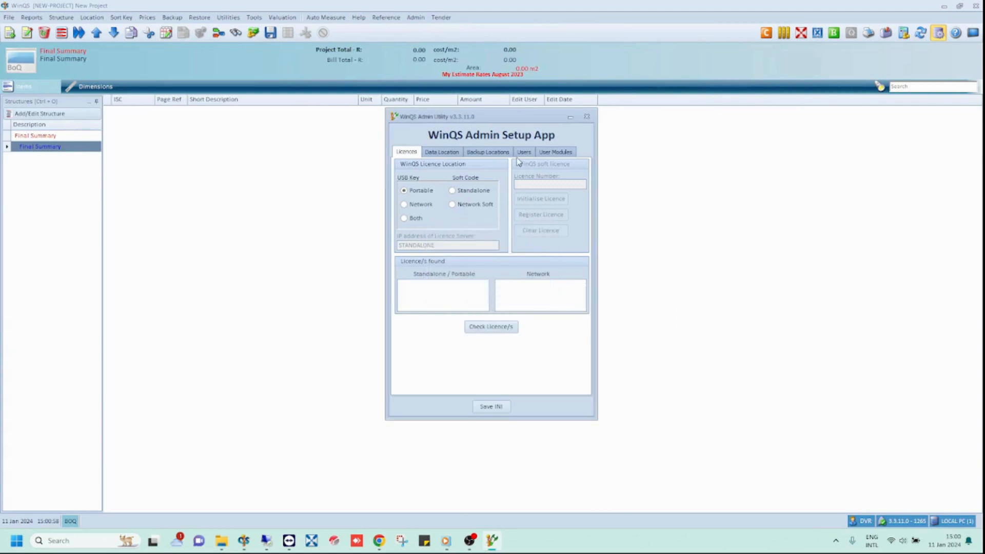
left_click(487, 152)
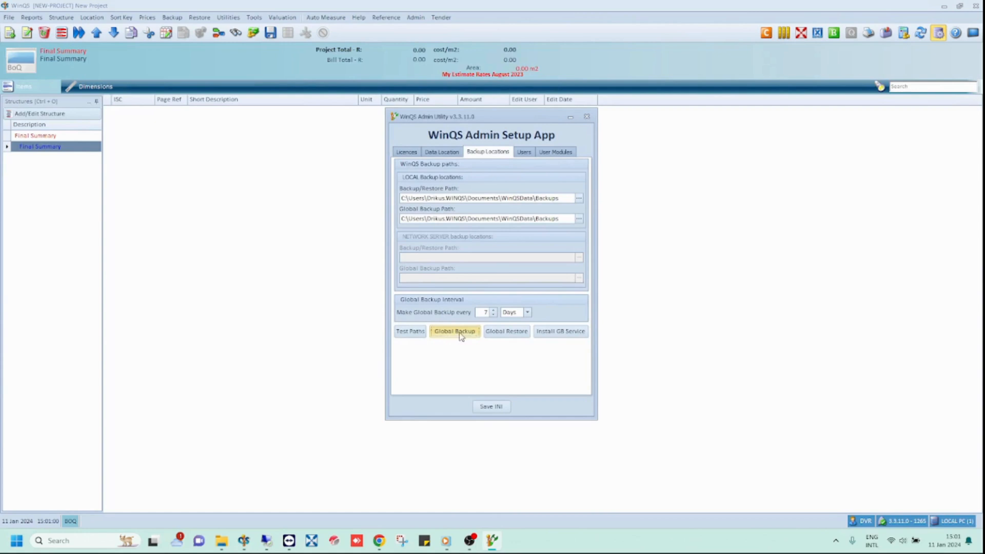
left_click(455, 331)
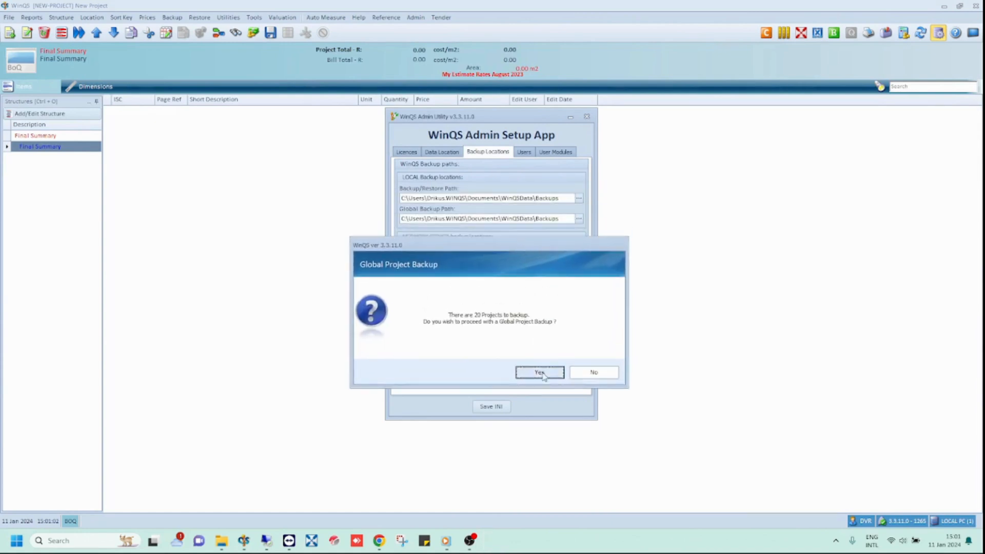
left_click(539, 372)
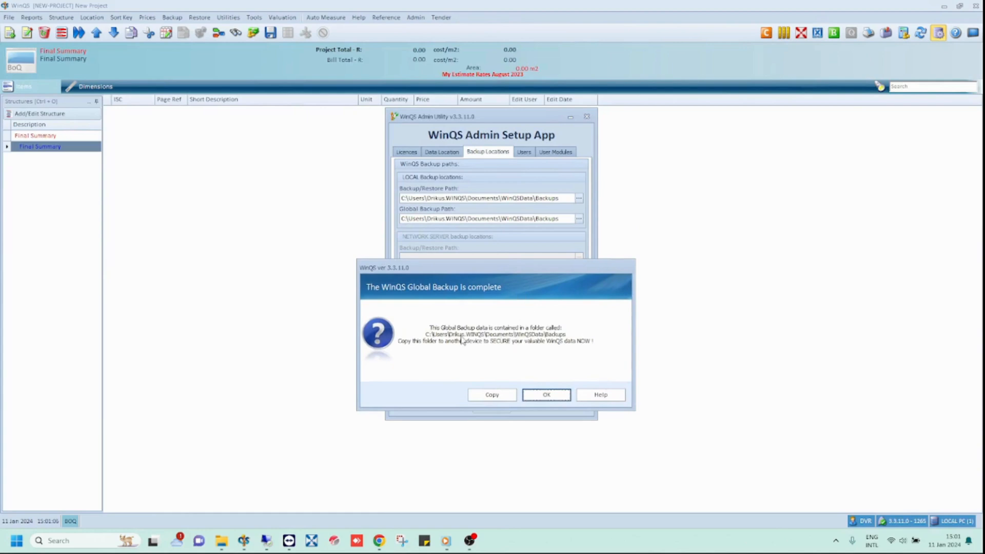
mouse_move(479, 349)
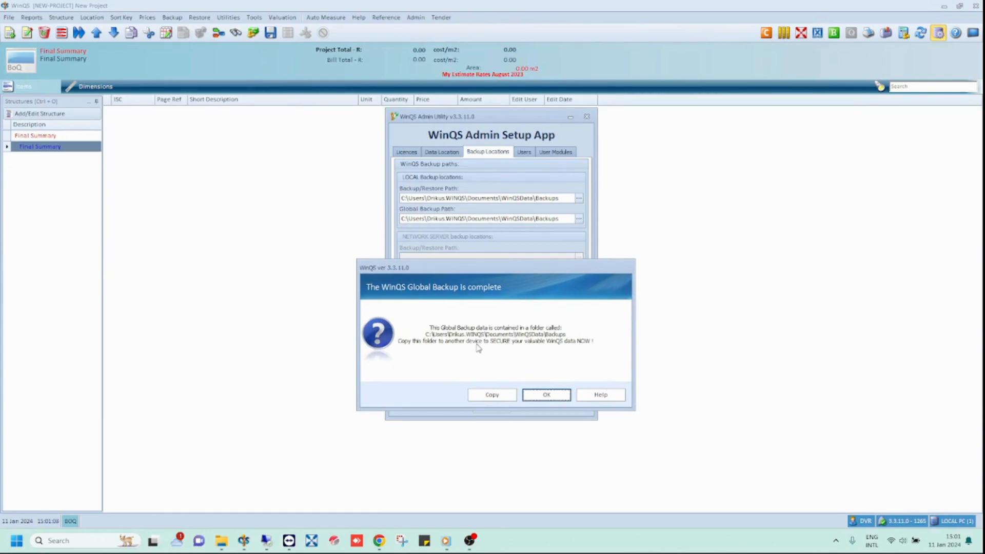
mouse_move(459, 346)
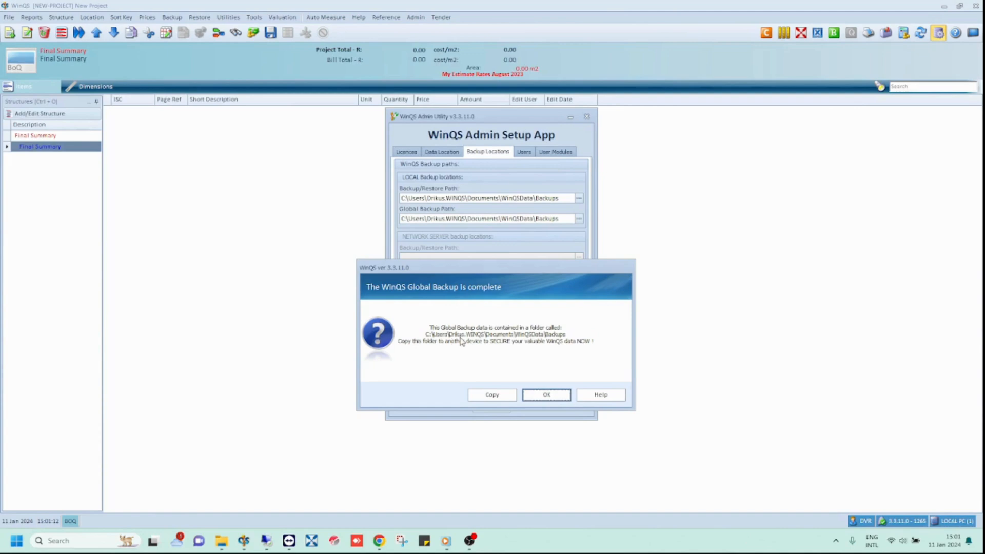
mouse_move(446, 210)
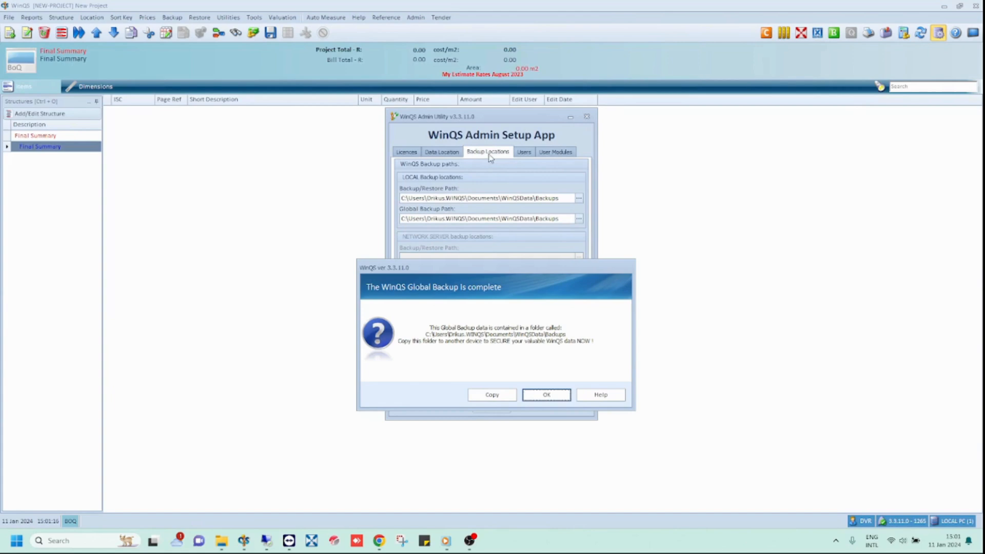
mouse_move(438, 133)
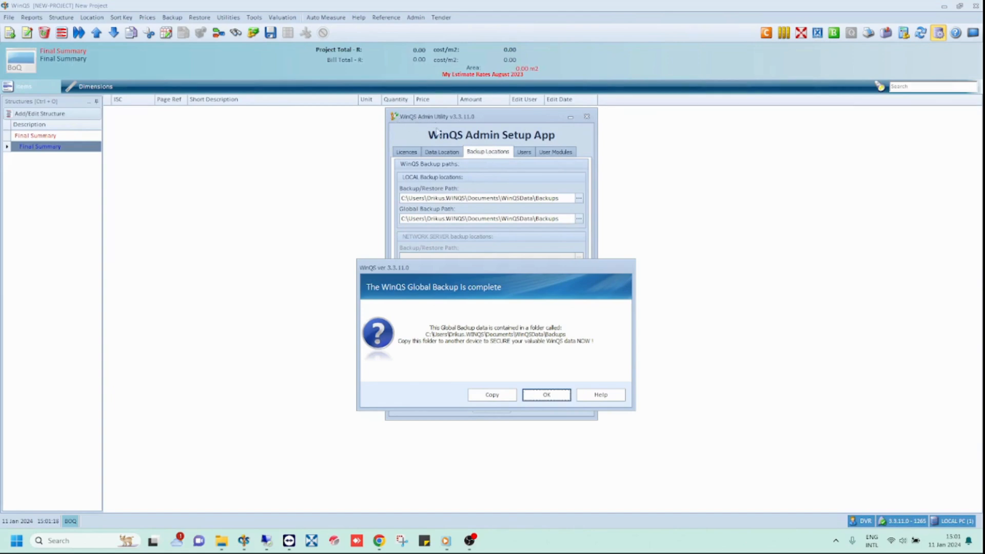
Step: Check the backup paths in WinQS File > Preferences and close the window
left_click(9, 17)
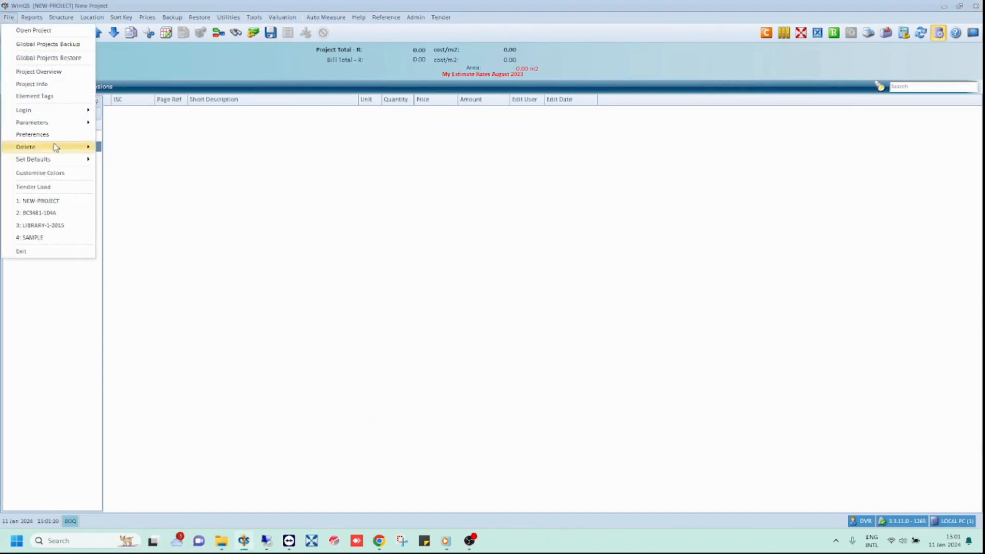
left_click(32, 134)
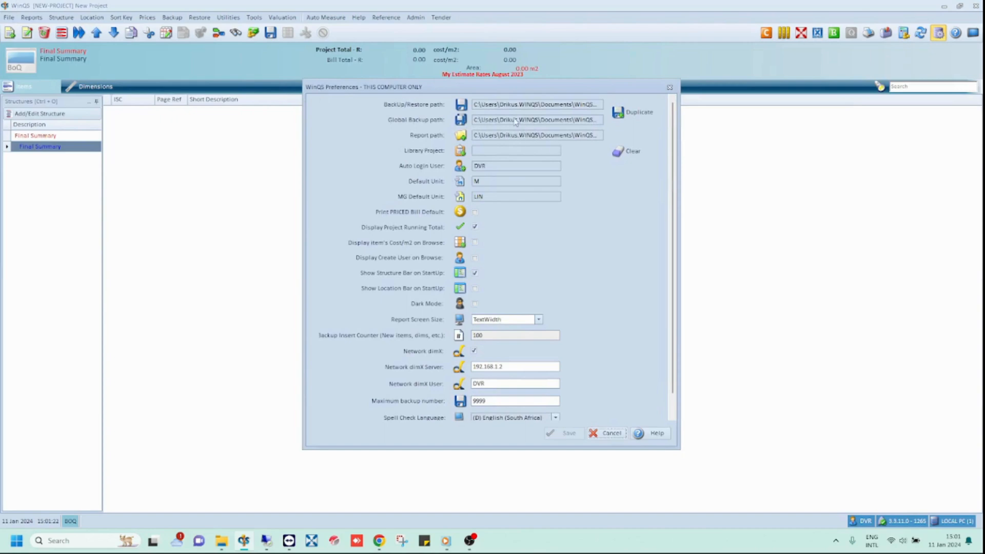
left_click(606, 434)
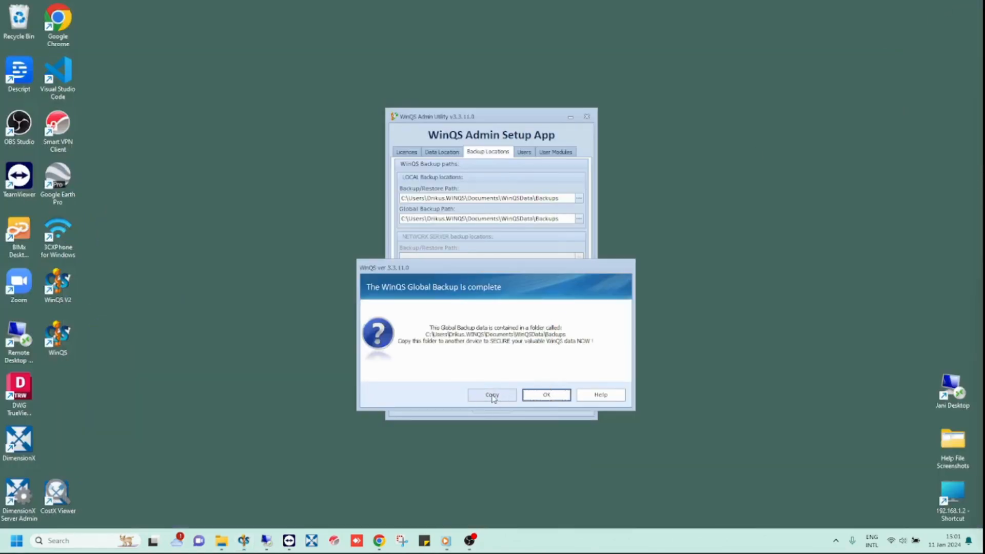
Step: Copy the 143 MB backup folder to another device, then run the Global Backup again
left_click(492, 394)
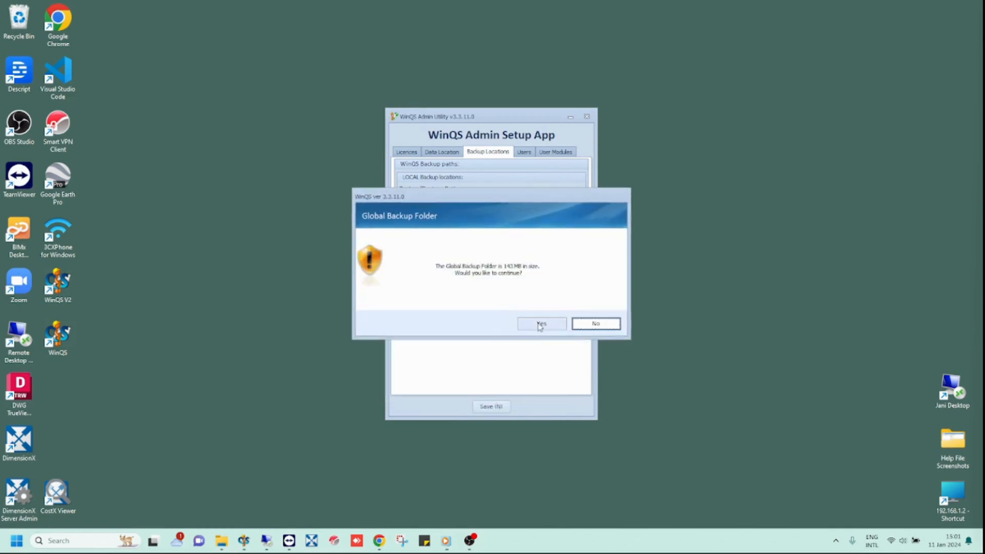
left_click(541, 323)
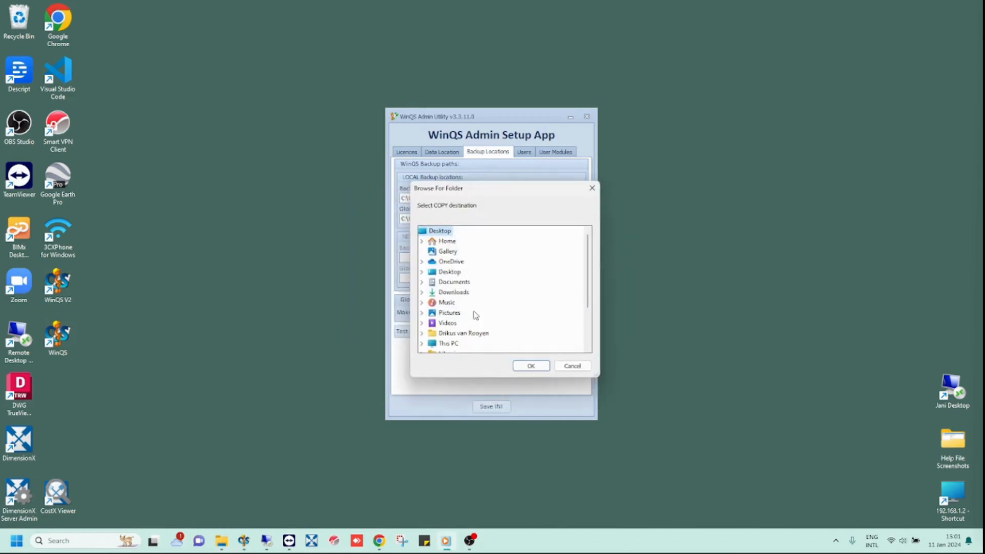
mouse_move(493, 313)
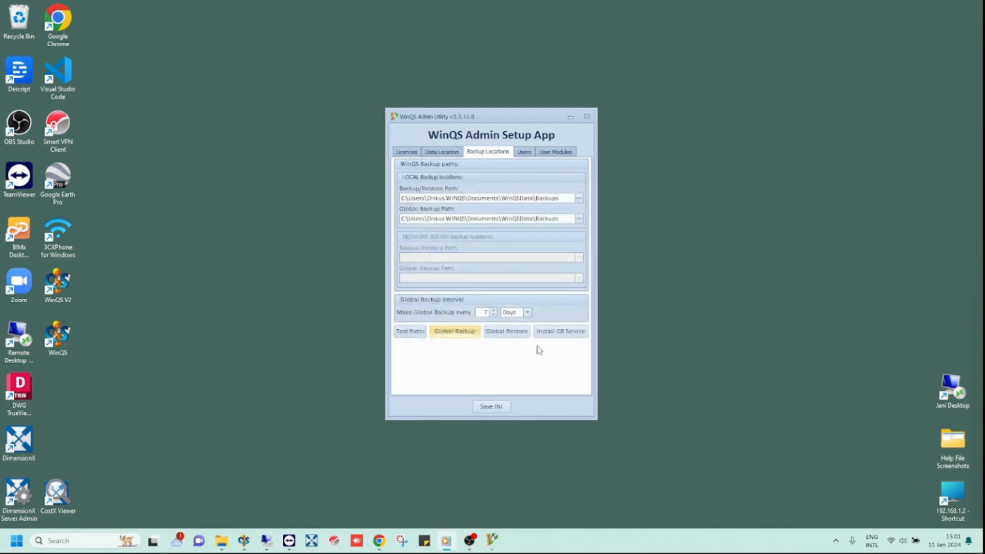
left_click(454, 331)
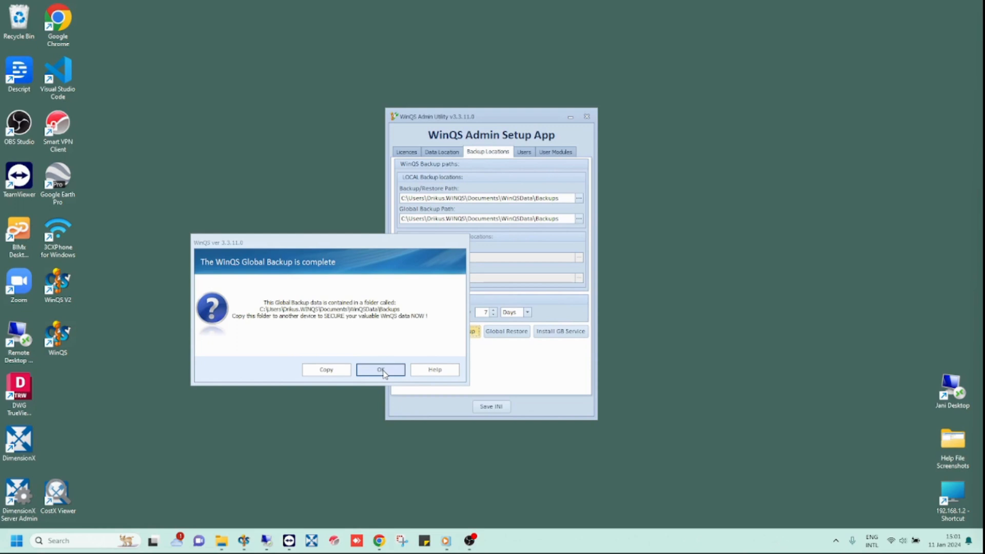
Step: Dismiss the backup-complete message and select all 20 project folders in Backups
left_click(380, 369)
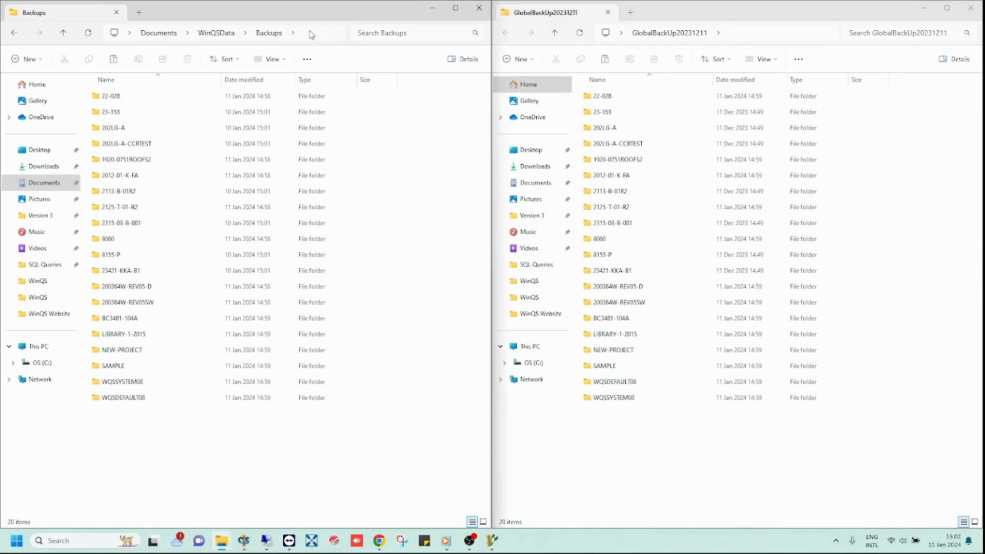
left_click(308, 32)
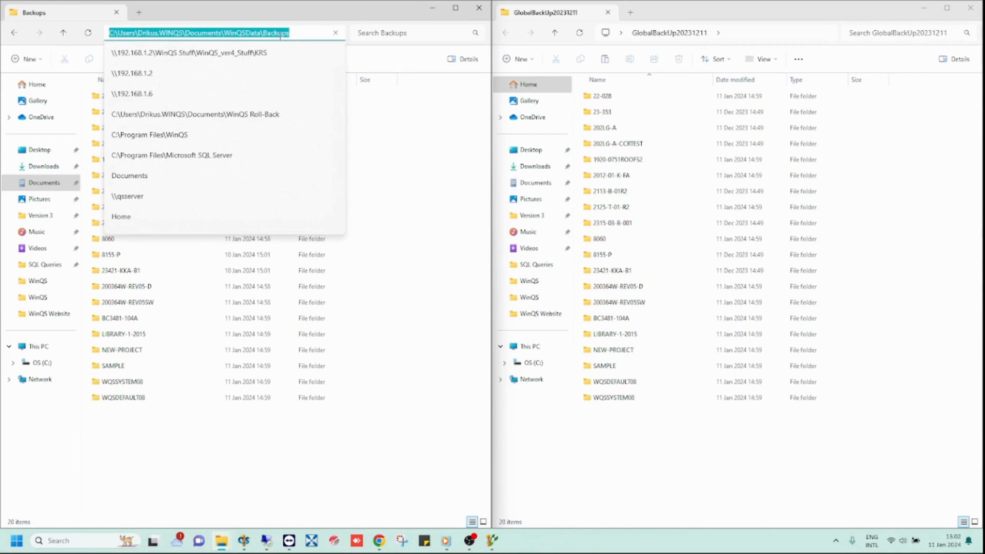
left_click(120, 270)
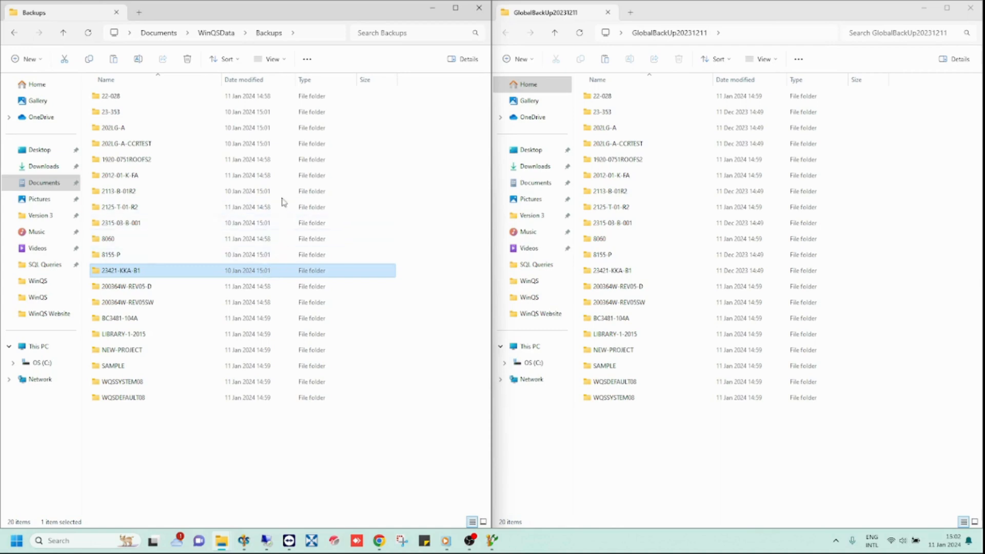
key("ctrl+a")
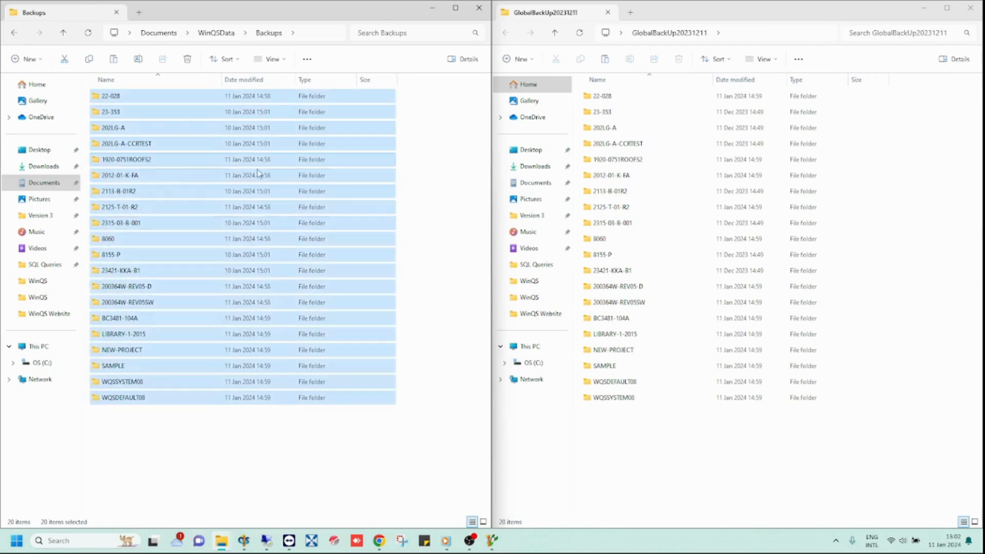
mouse_move(340, 197)
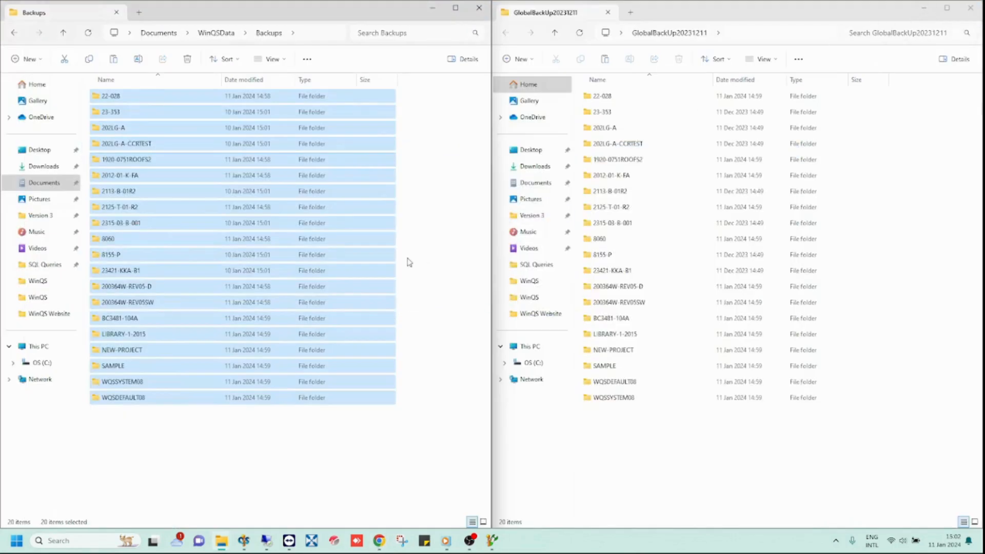
Step: Compare the BC3481-104A folder with its match in GlobalBackUp20231211 and send the folder via WeTransfer
left_click(628, 159)
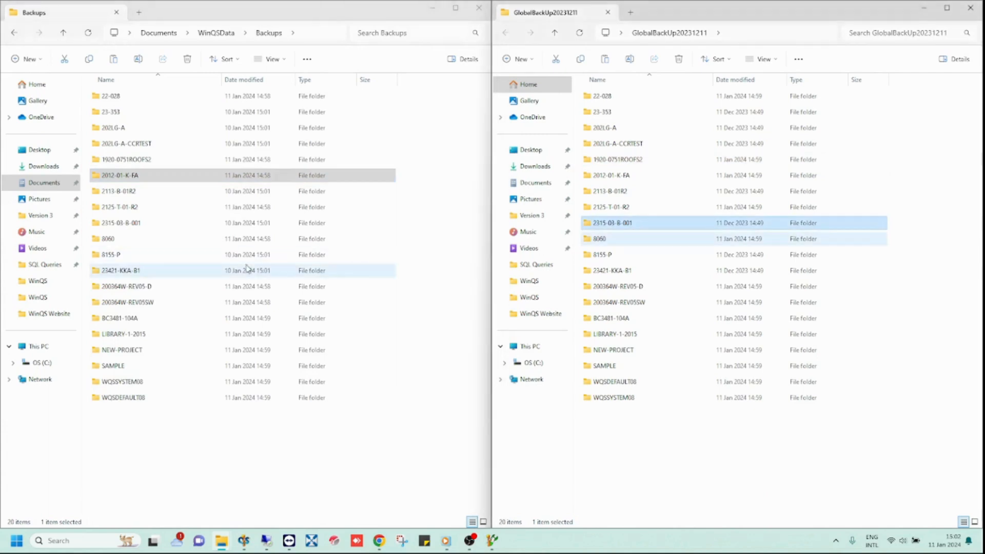
left_click(612, 270)
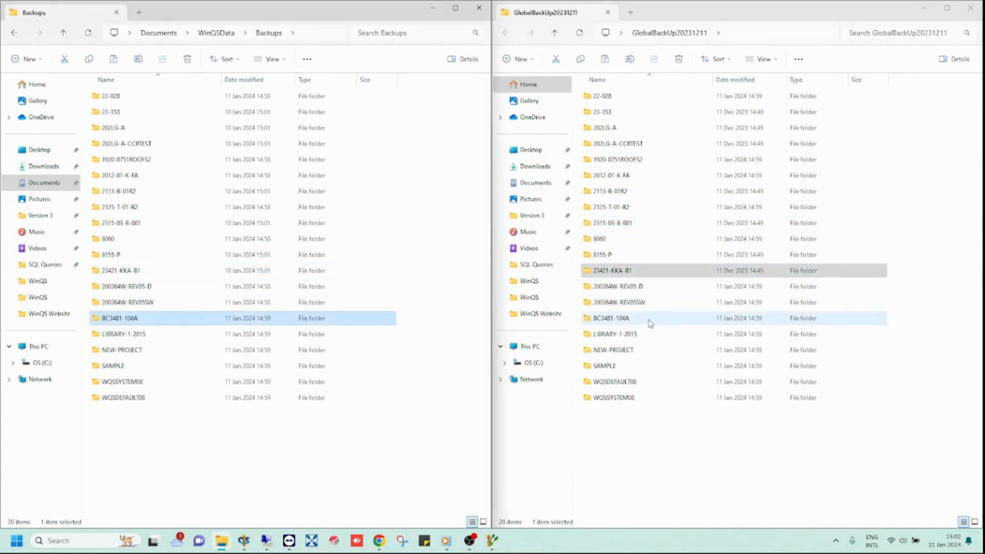
left_click(610, 318)
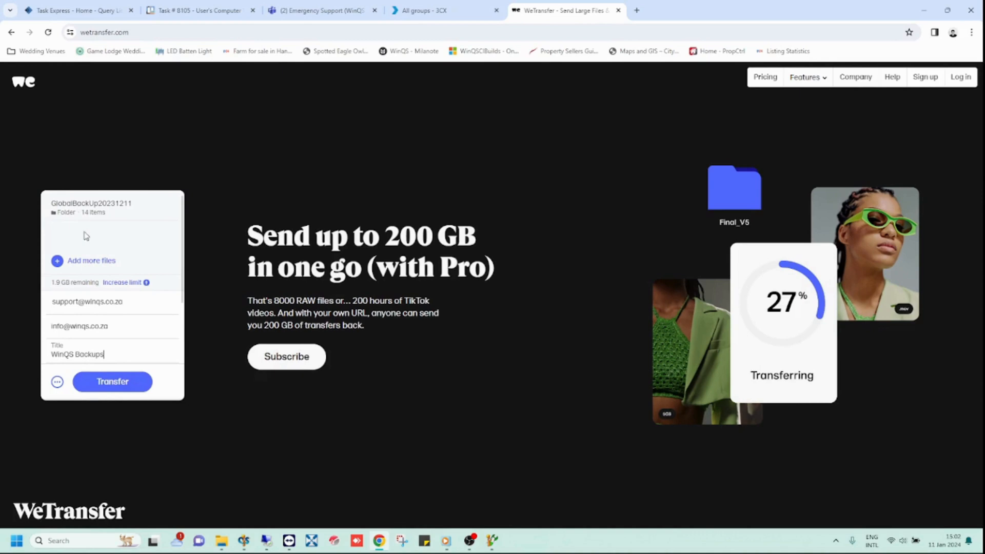
left_click(113, 382)
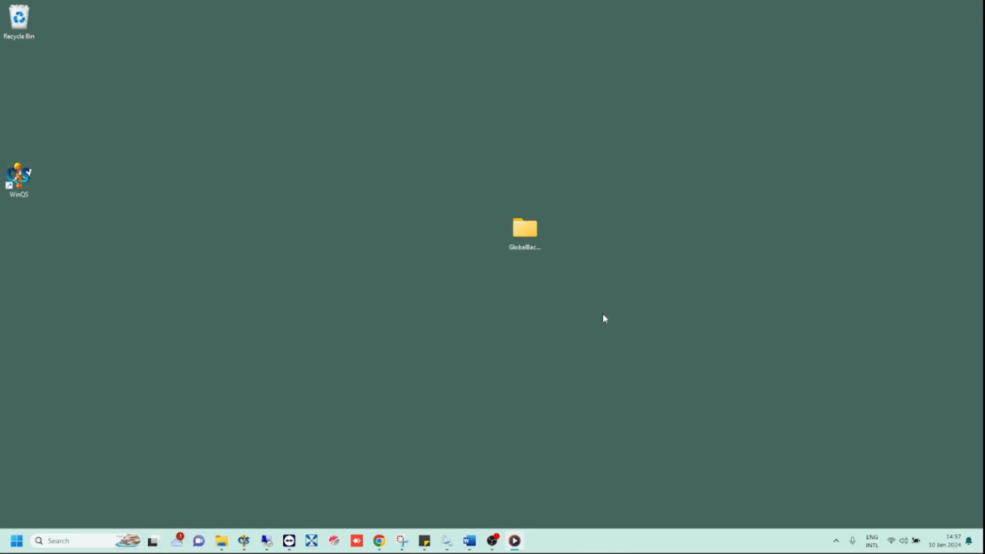
Step: Open the desktop GlobalBackUp20231211 folder and copy all 14 project folders
left_click(525, 228)
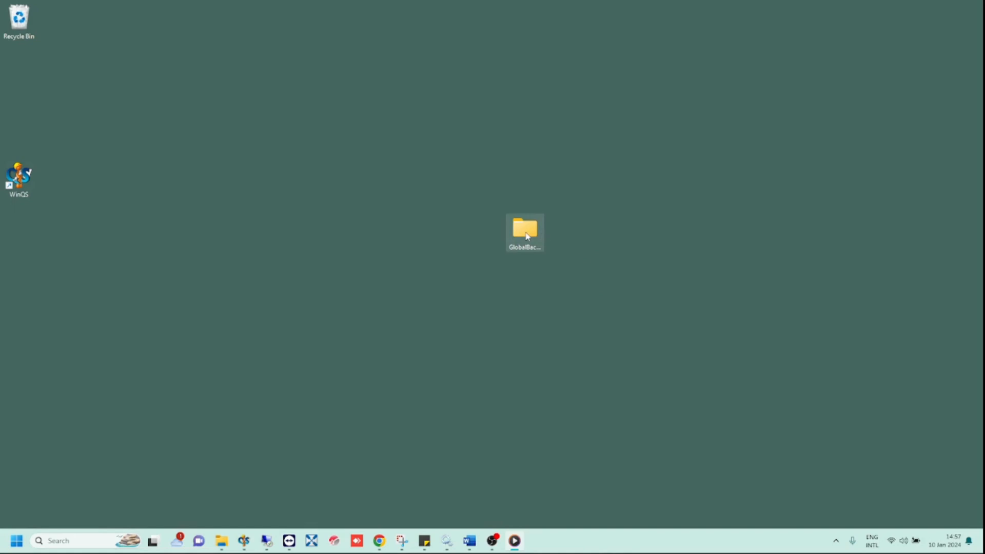
mouse_move(521, 254)
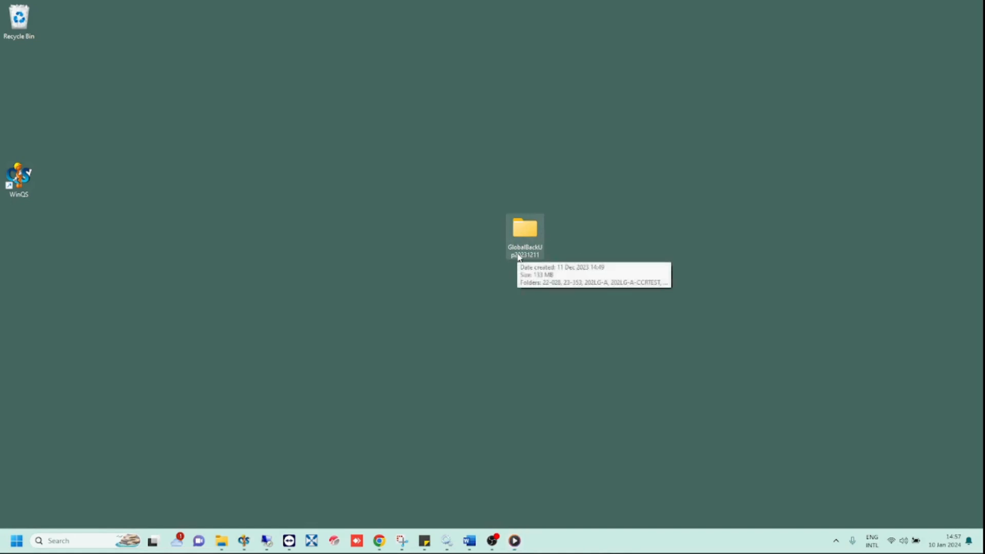
mouse_move(518, 257)
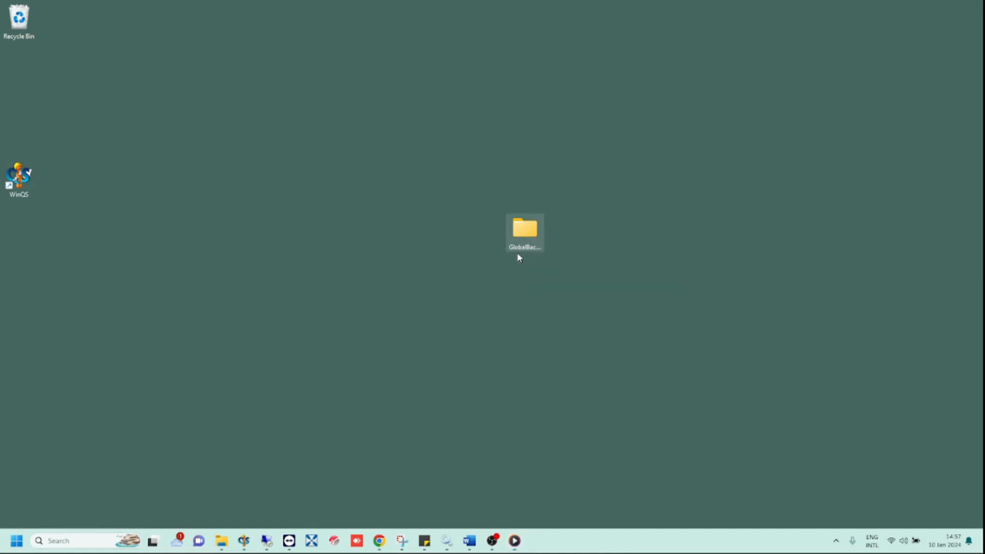
double_click(524, 233)
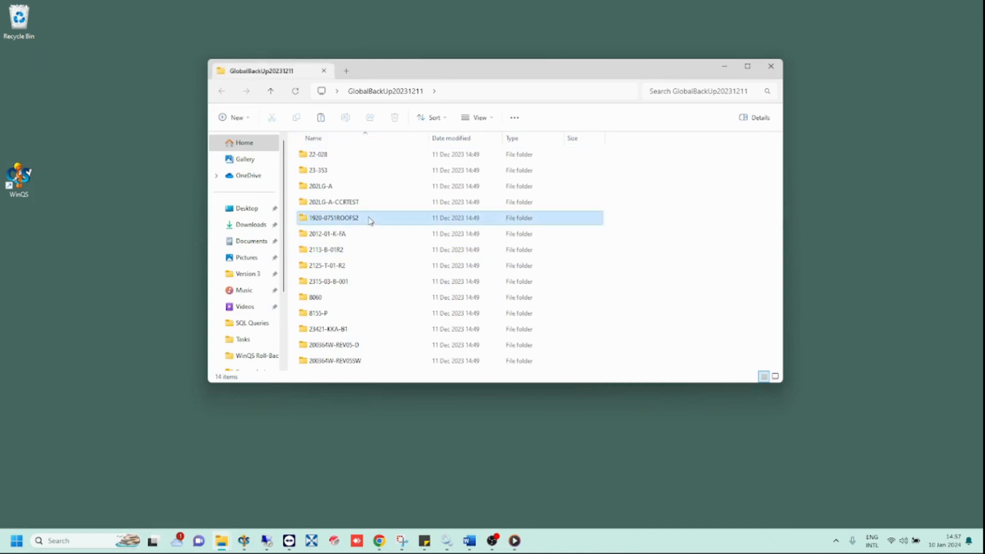
key("ctrl+a")
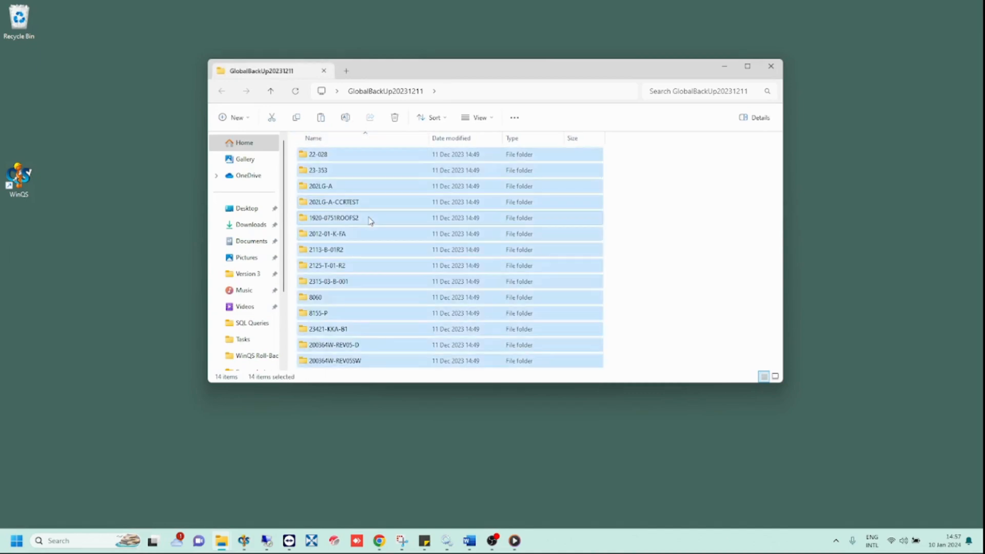
right_click(370, 218)
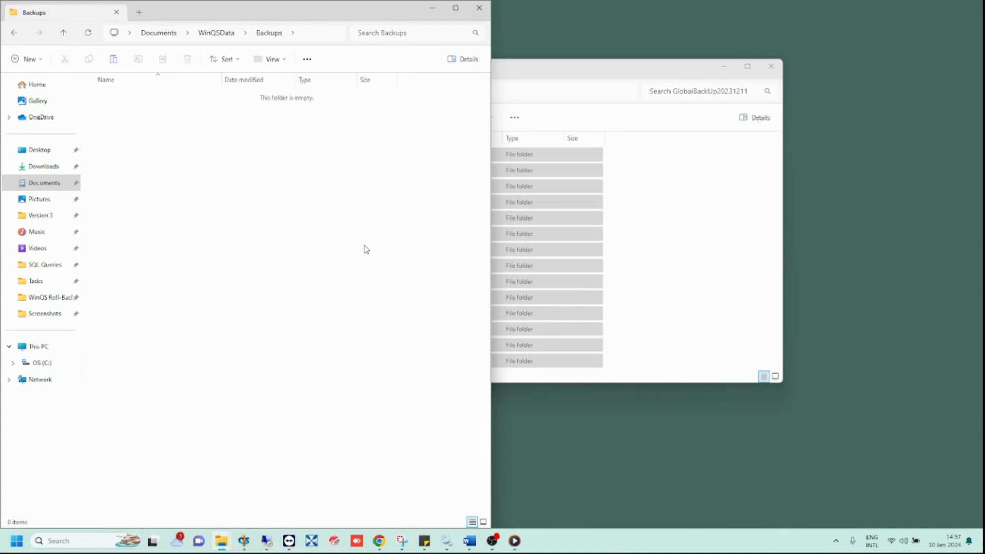
Step: Paste the 14 project folders into the empty WinQSData Backups folder
right_click(364, 250)
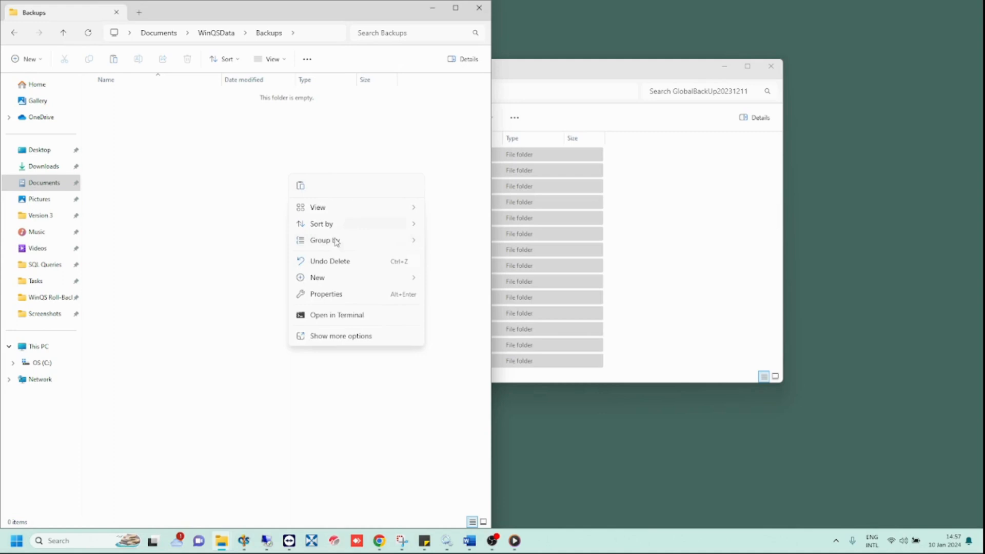
left_click(330, 261)
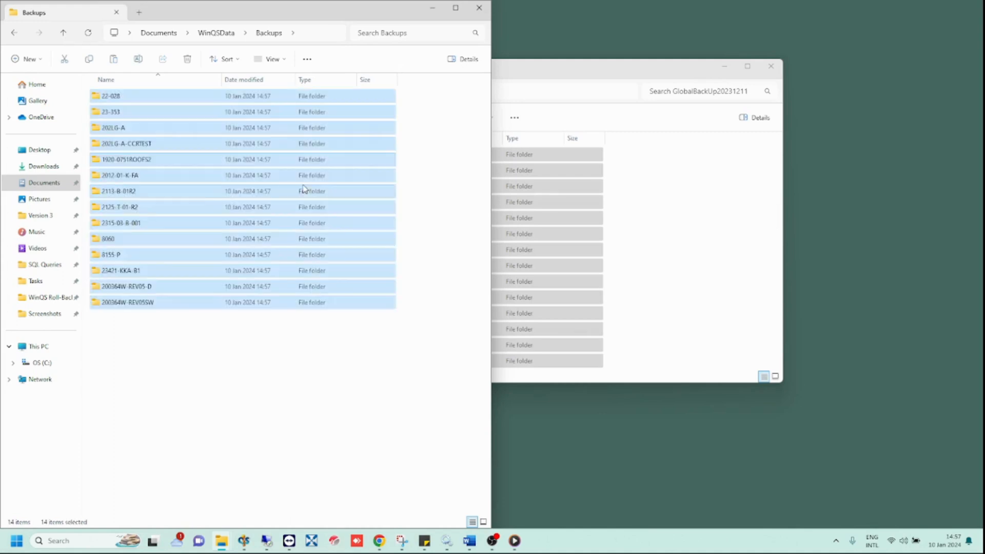
mouse_move(309, 361)
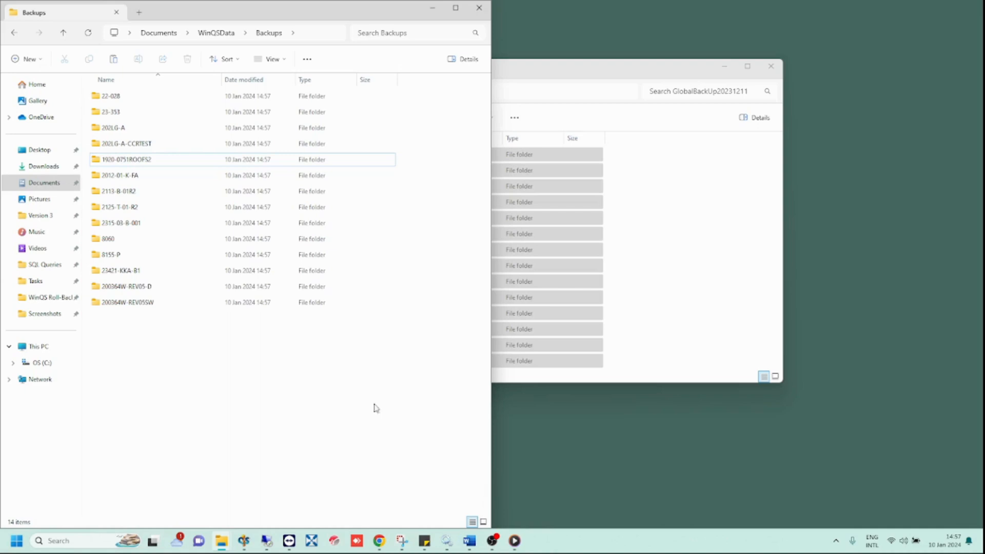
left_click(243, 541)
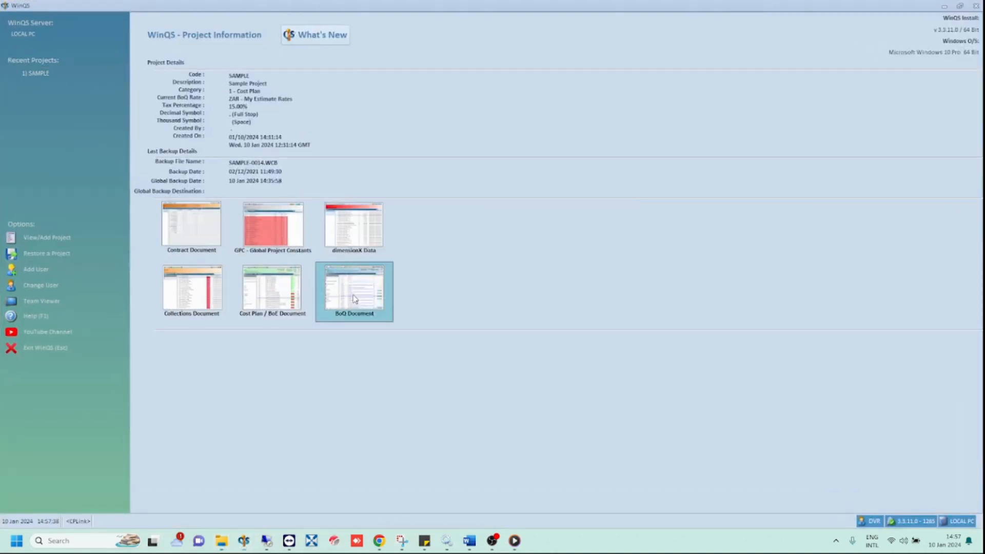
Step: Open the BoQ Document and start File > Global Projects Restore for the 14 projects
double_click(354, 291)
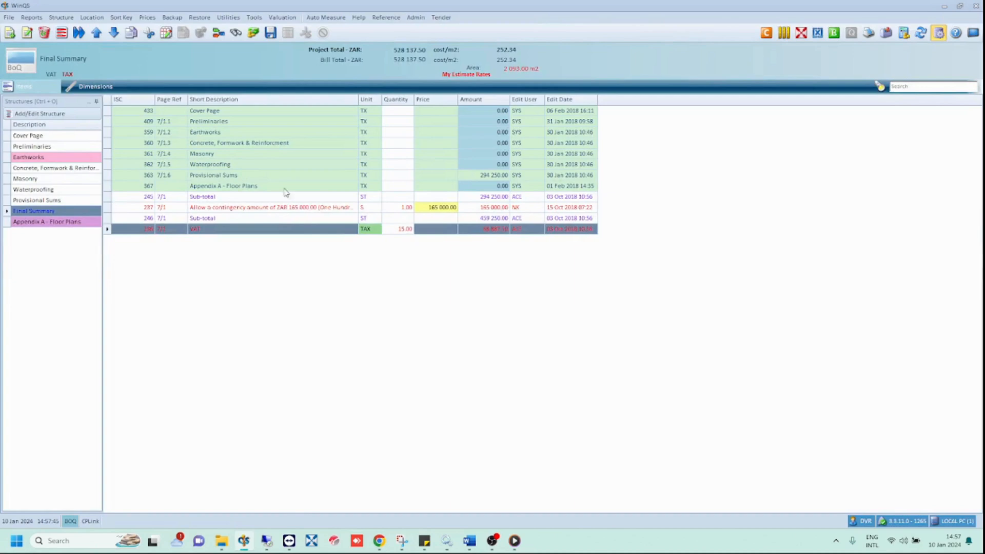
left_click(9, 18)
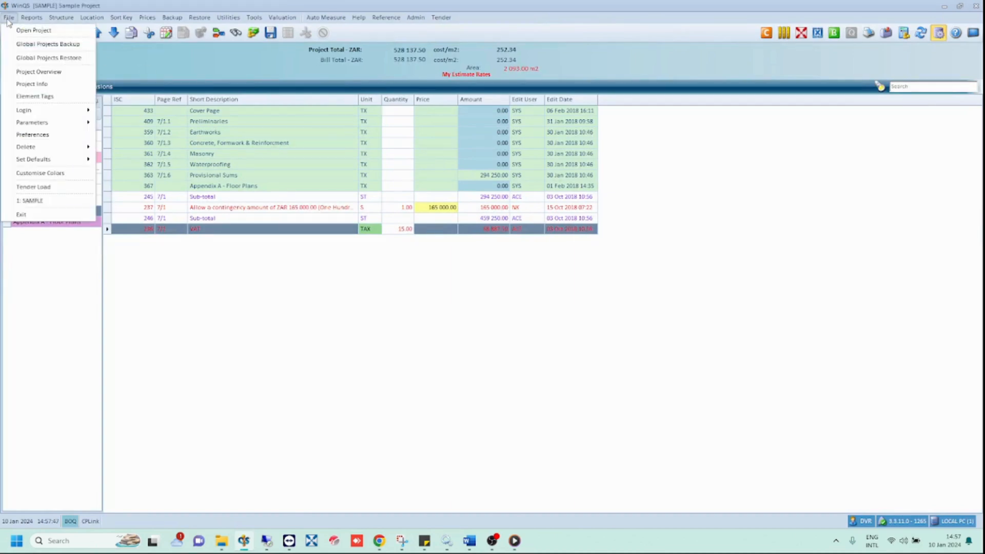
mouse_move(49, 58)
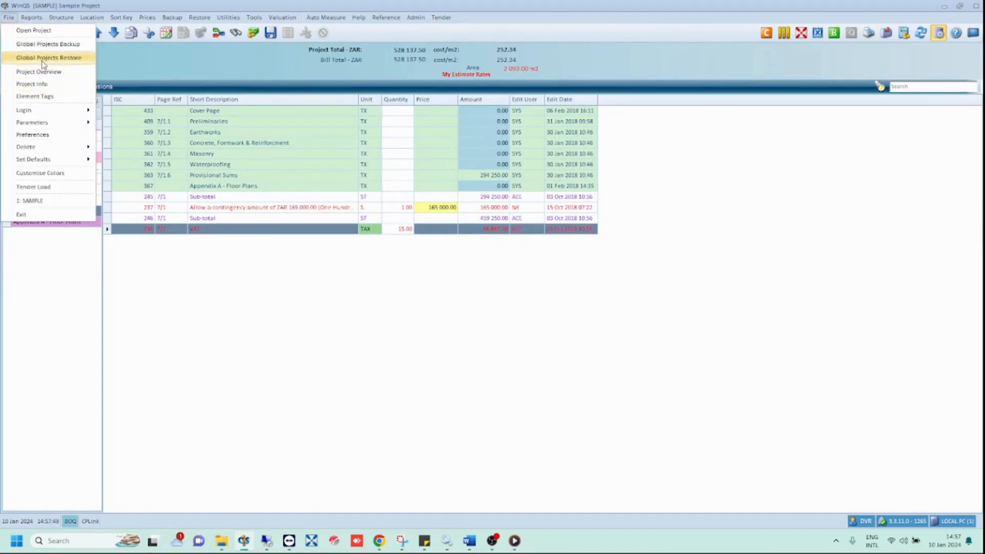
left_click(48, 57)
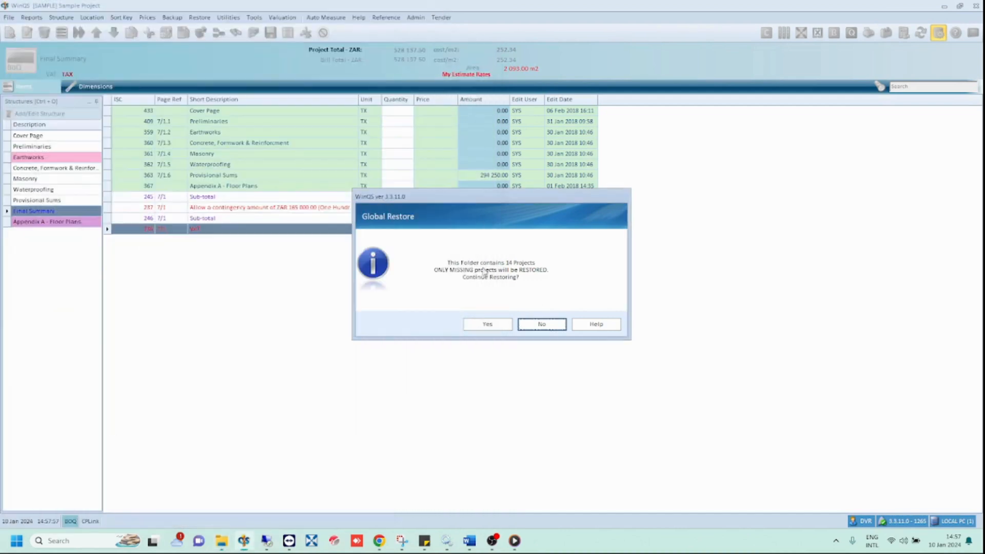
Step: Confirm restoring the 14 projects and acknowledge the missing backup directories notice
left_click(486, 324)
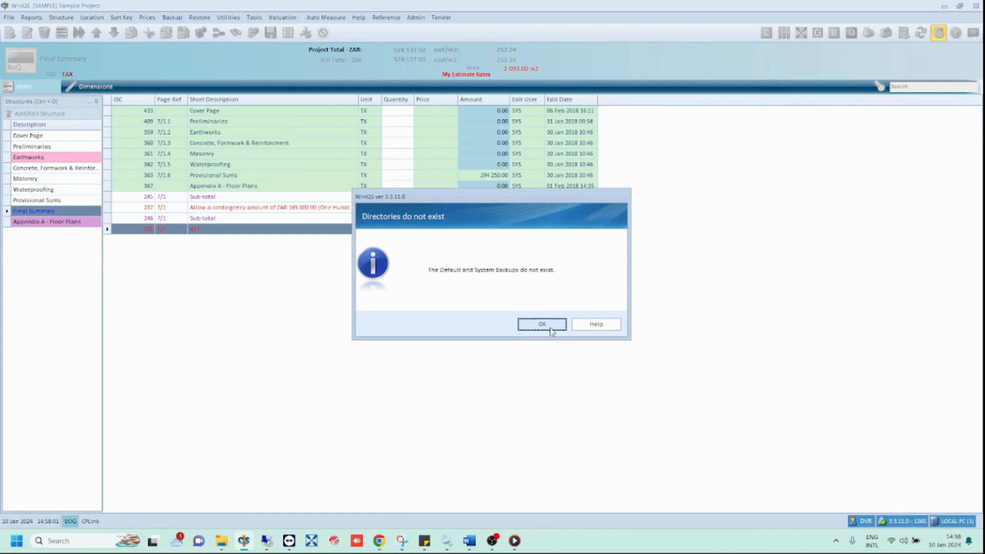
left_click(540, 323)
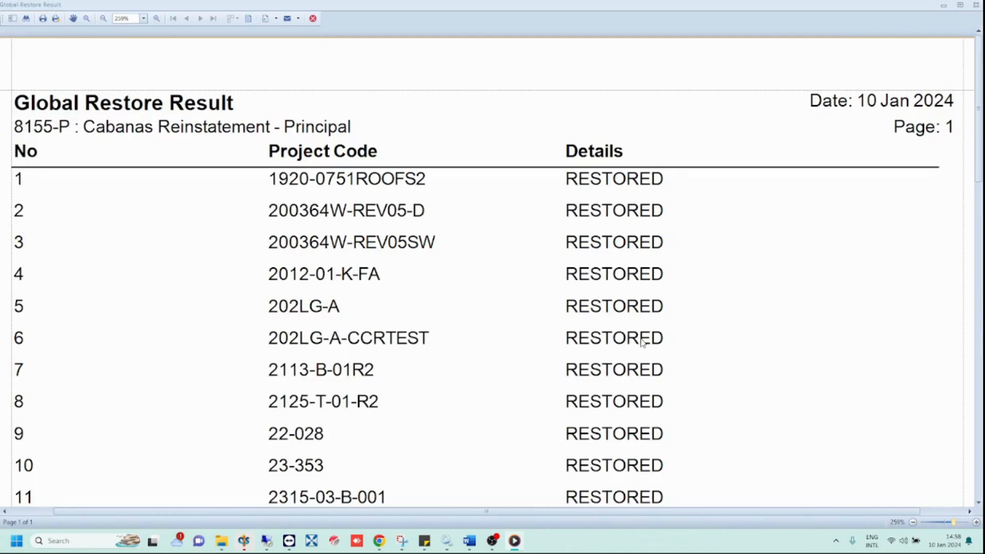
Step: Review the Global Restore Result report from the 2113-B-01R2 row downward
left_click(321, 370)
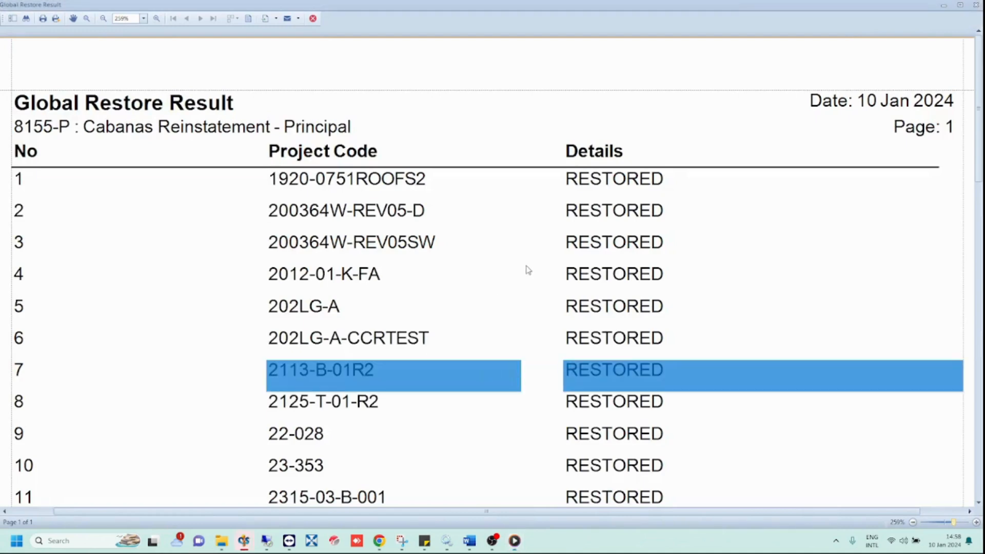
scroll("down", 3)
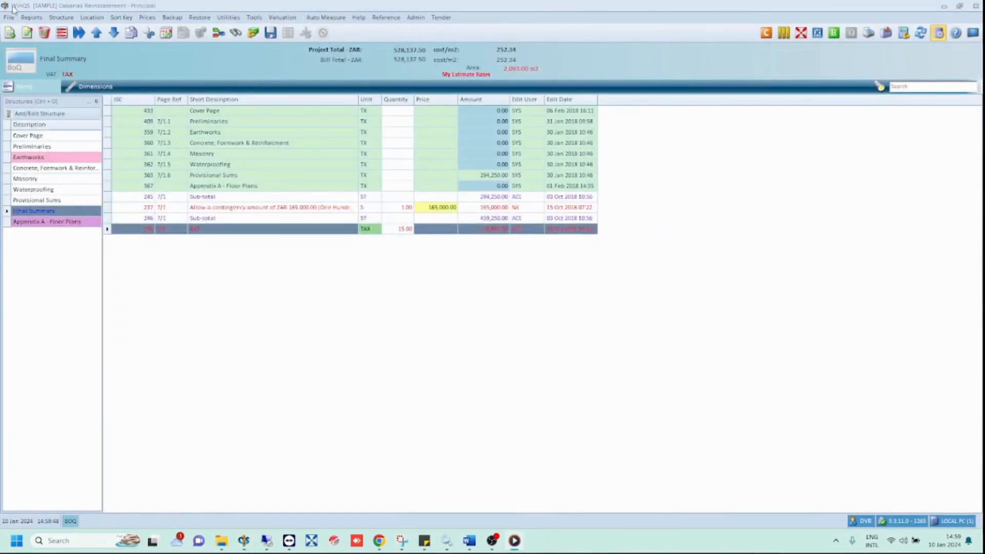
Step: Review the restored projects in File > Open Project's Available Projects list, then close it
left_click(10, 18)
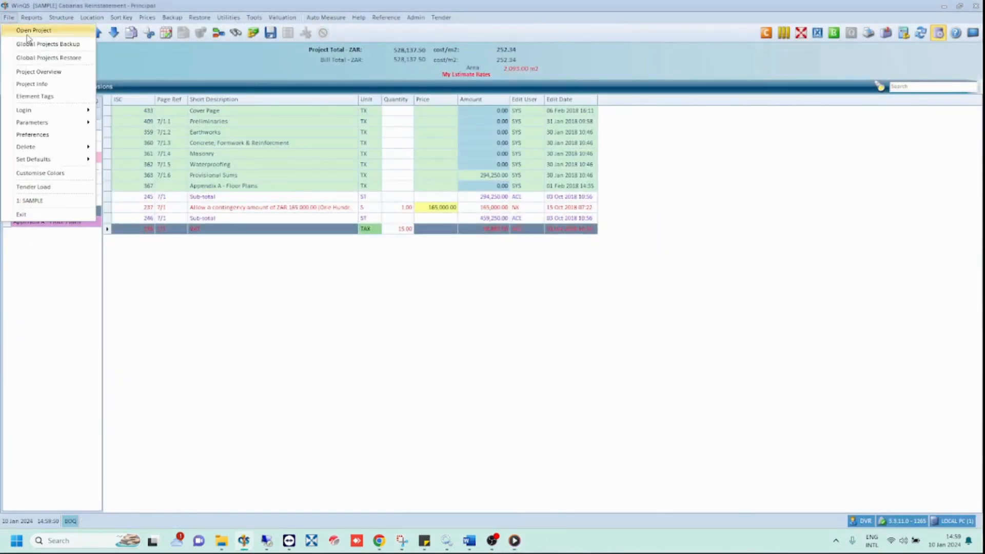
left_click(33, 30)
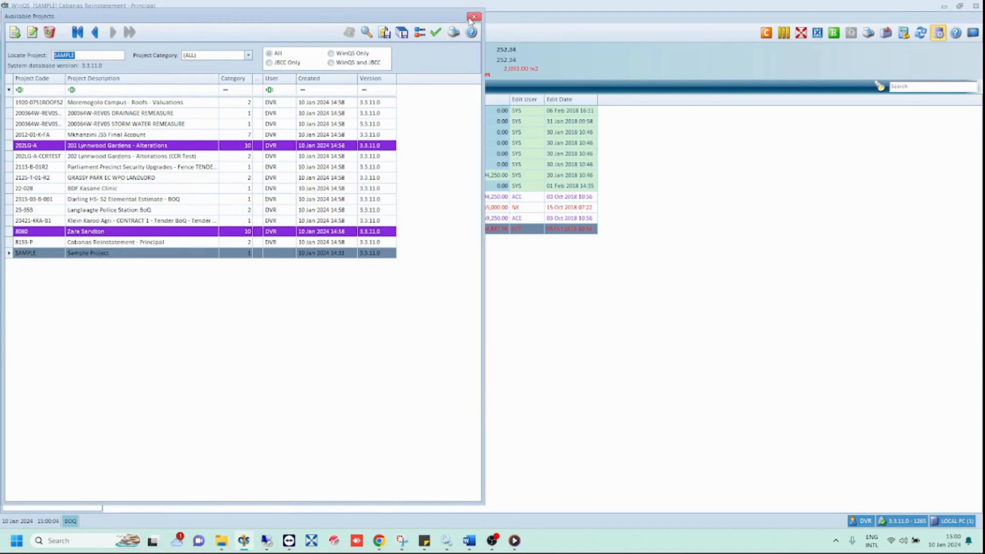
left_click(474, 17)
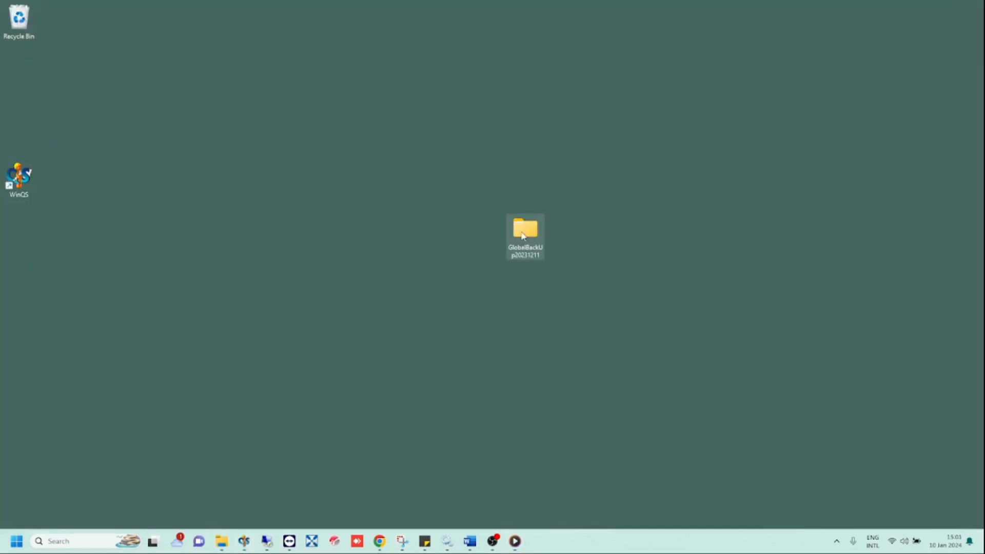
mouse_move(221, 541)
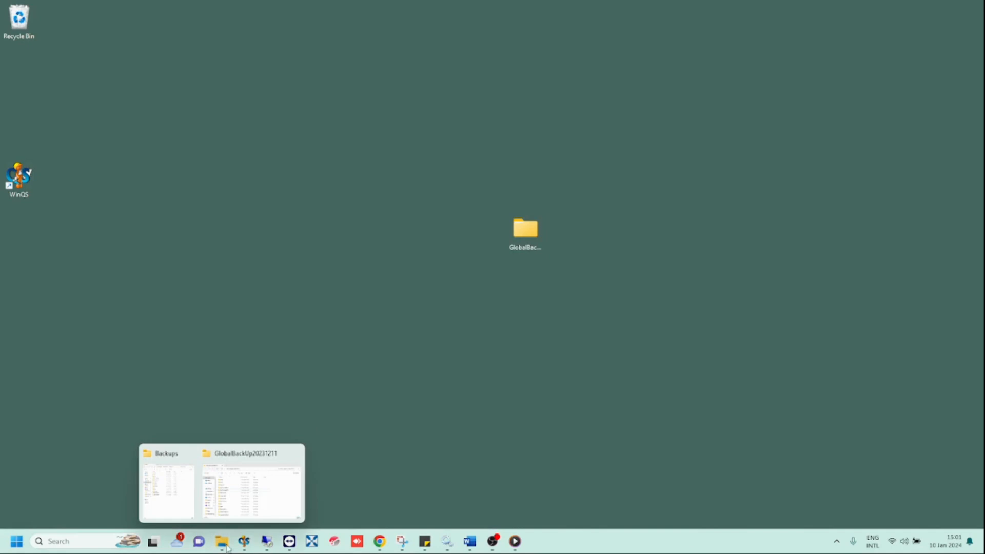
Step: Delete the 14 loose project folders from Backups, leaving only GlobalBackUp20231211, and return to WinQS
left_click(166, 483)
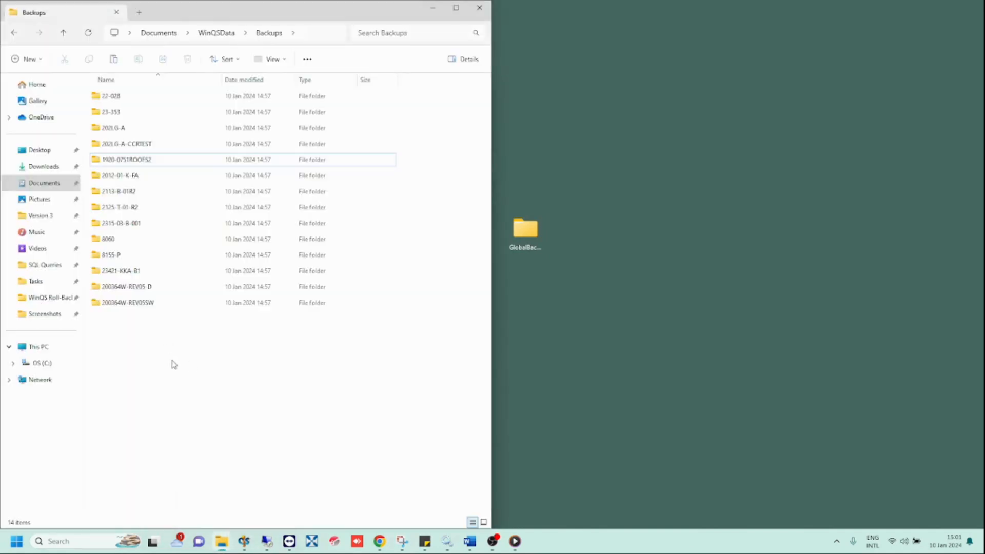
mouse_move(194, 364)
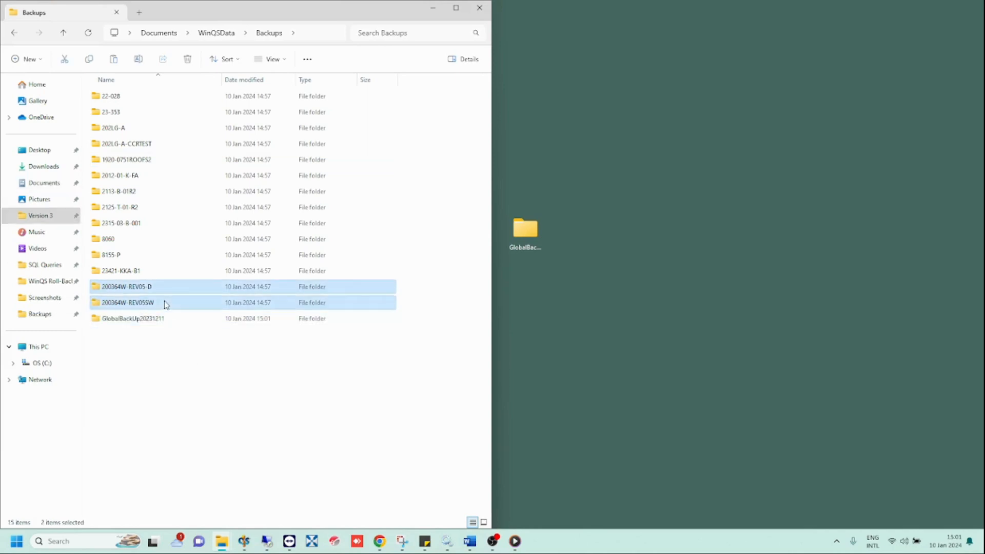
key("ctrl+a")
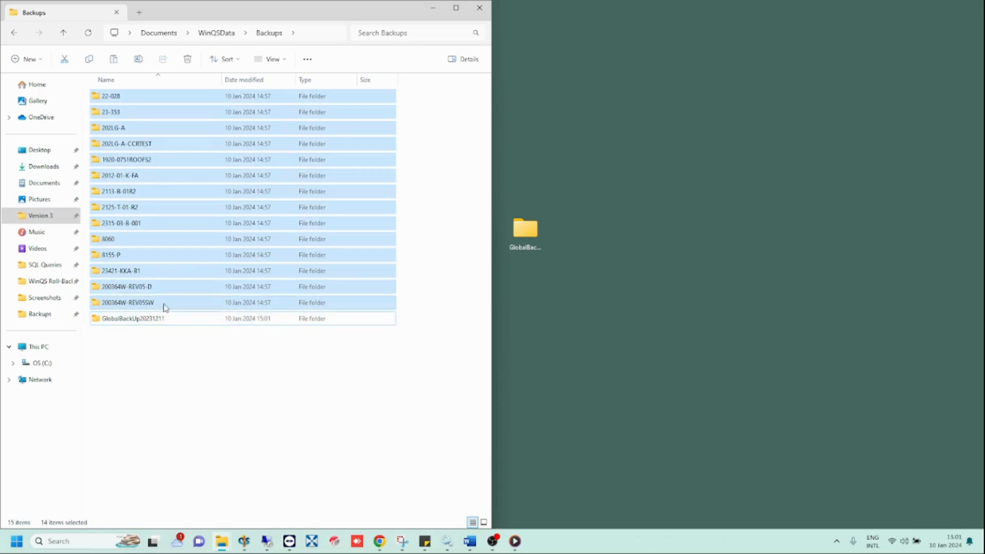
left_click(187, 59)
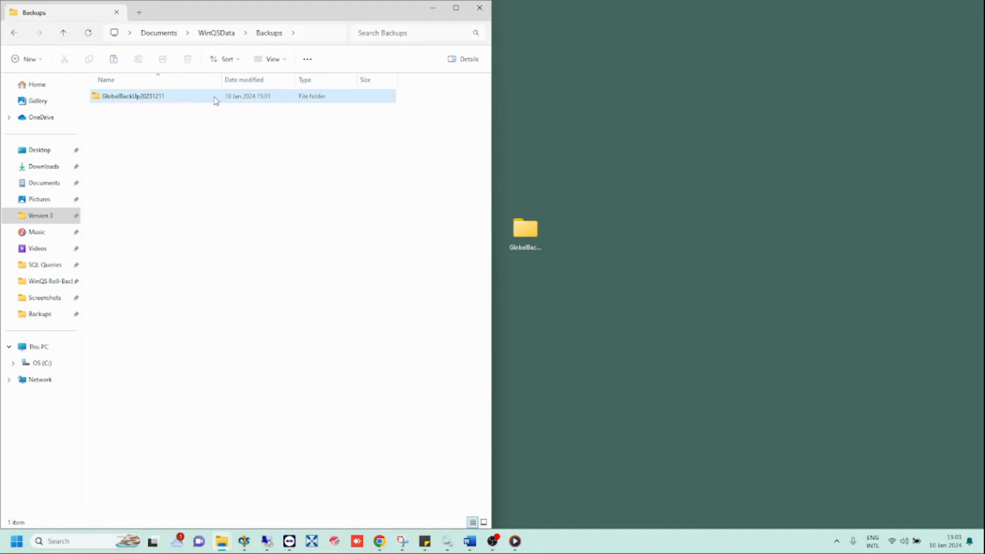
left_click(151, 97)
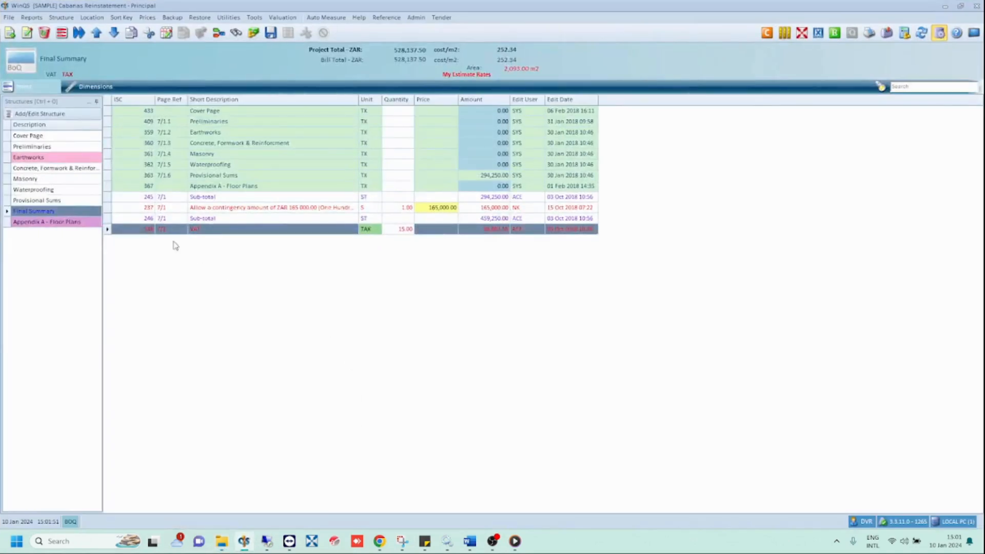
Step: Start Global Projects Restore from the File menu, reaching the 1-project confirmation
left_click(8, 17)
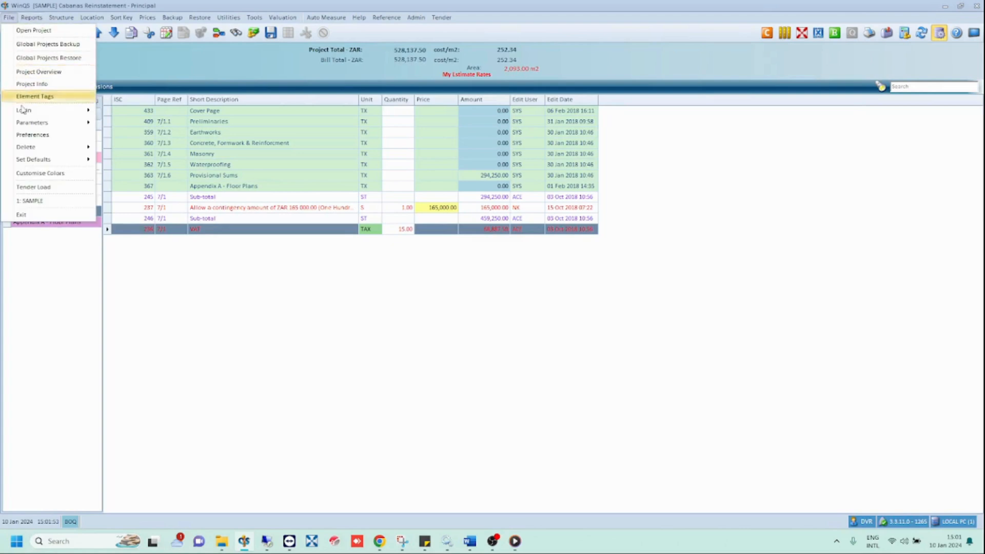
mouse_move(49, 57)
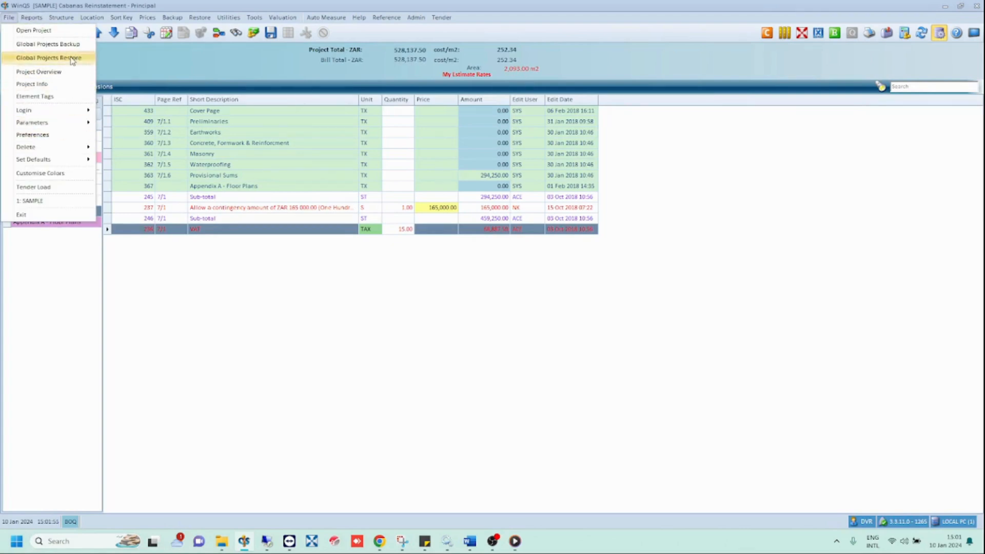
left_click(56, 57)
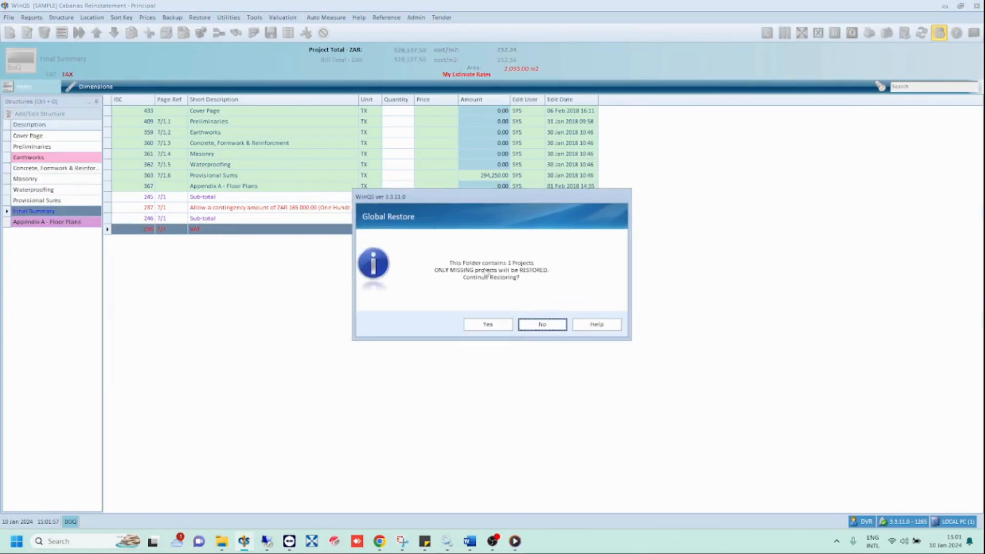
mouse_move(475, 284)
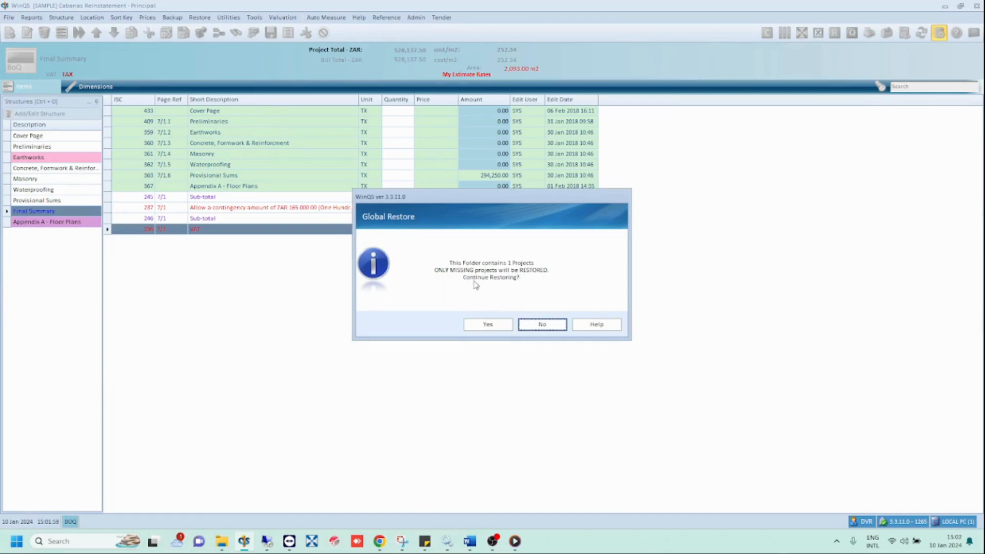